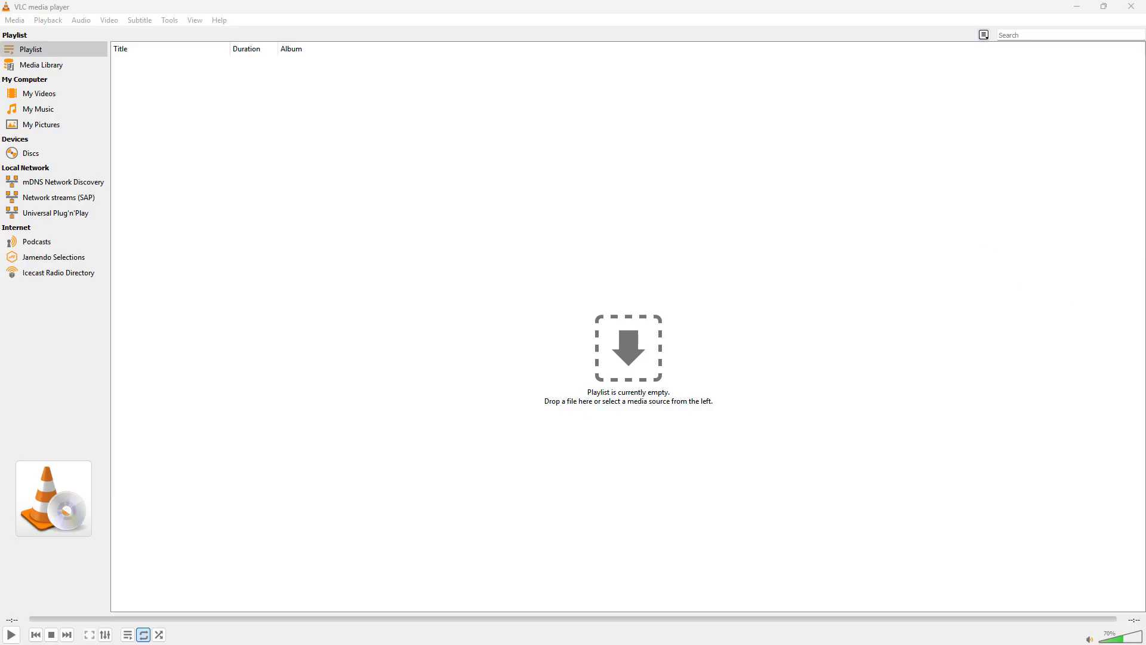
pyautogui.moveTo(1009, 17)
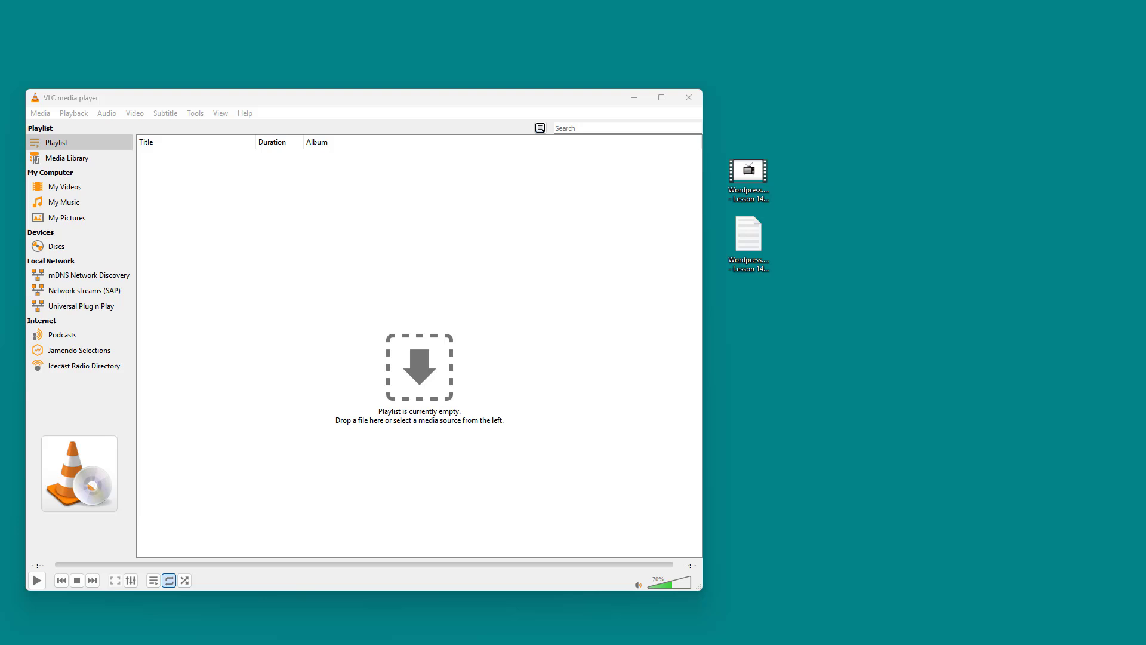
# Select the lesson video and its .srt subtitle file on the desktop
pyautogui.click(747, 169)
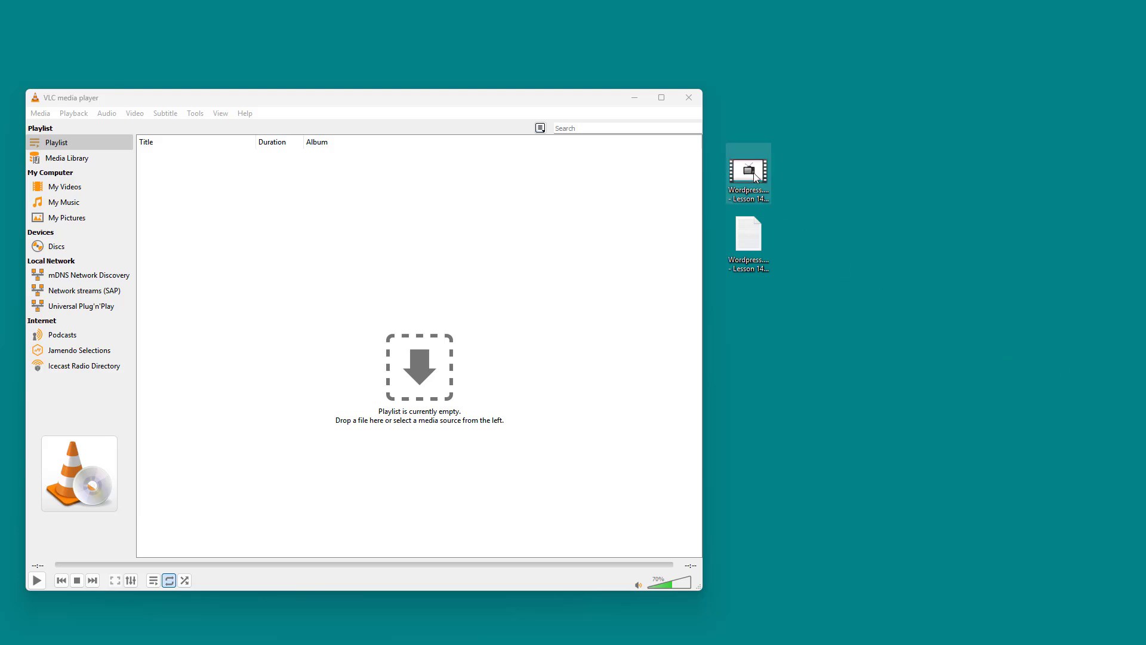
pyautogui.moveTo(748, 185)
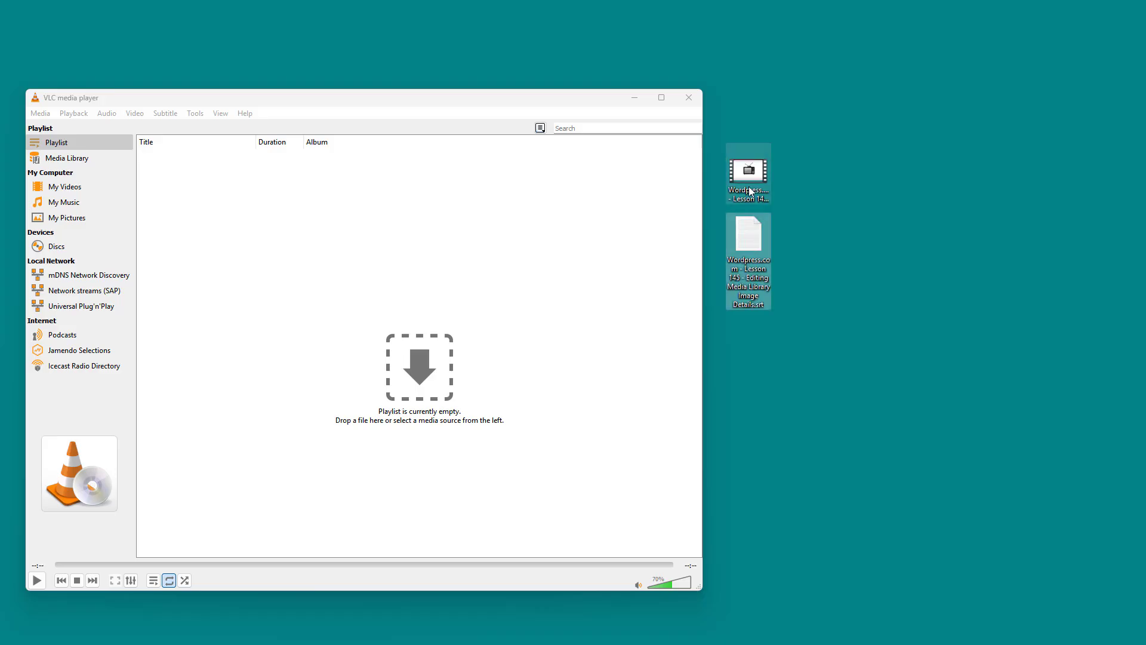
pyautogui.click(747, 282)
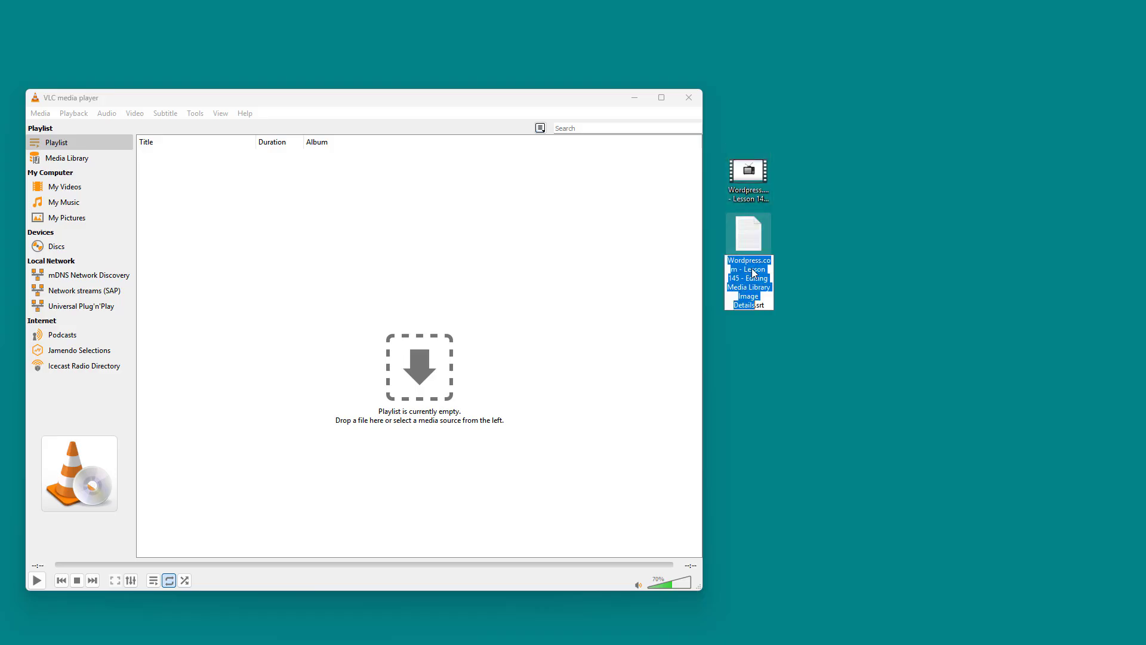
# Load the Lesson 145 .mp4 into the playlist, pause it and disable its subtitle track
pyautogui.moveTo(748, 179); pyautogui.dragTo(529, 217)
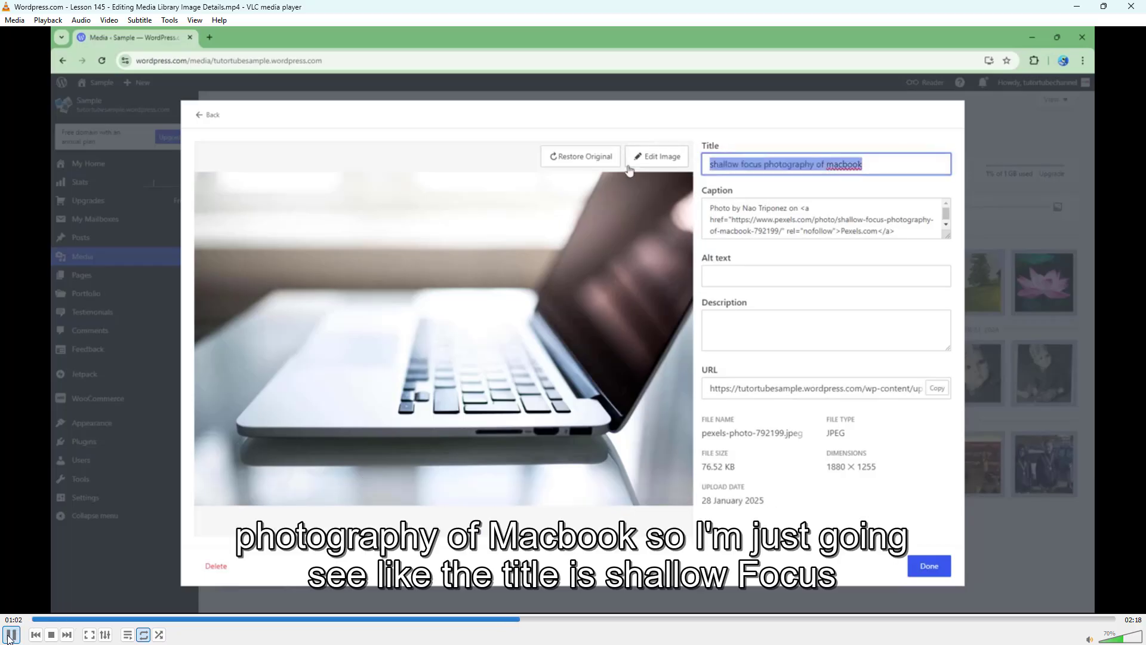
pyautogui.click(11, 634)
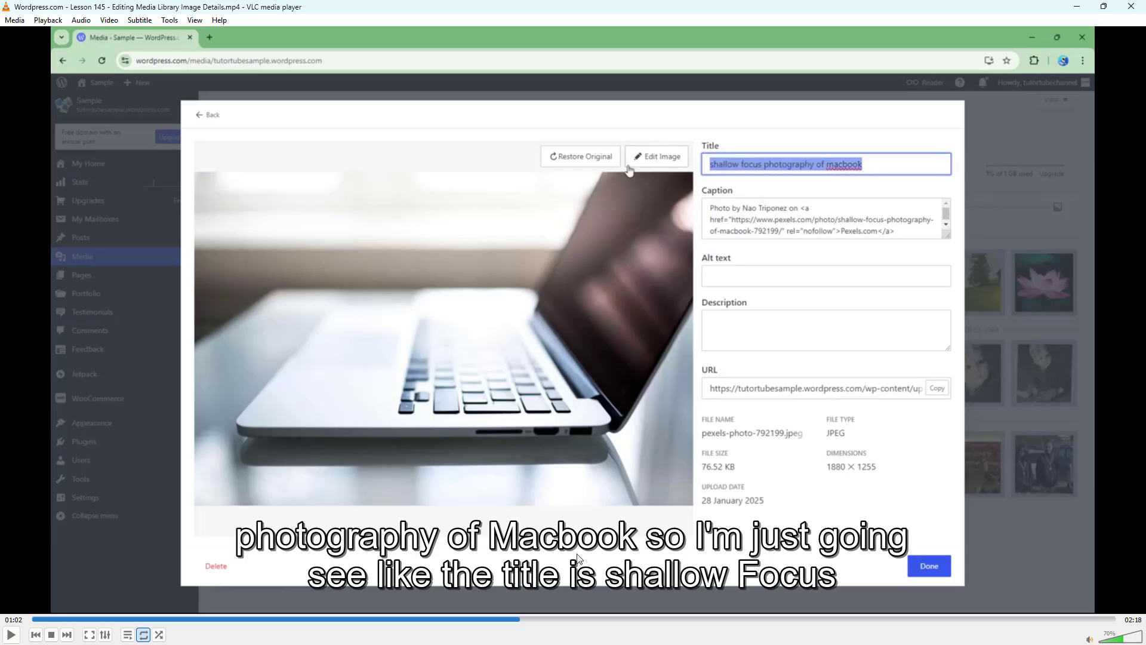
pyautogui.click(139, 20)
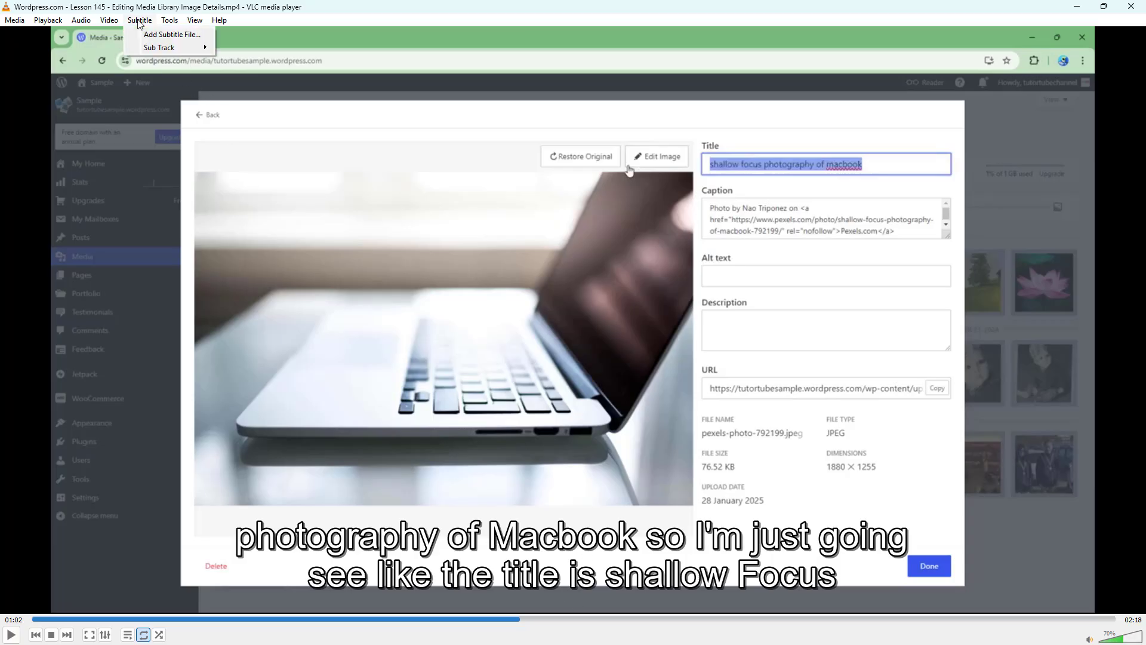
pyautogui.moveTo(159, 47)
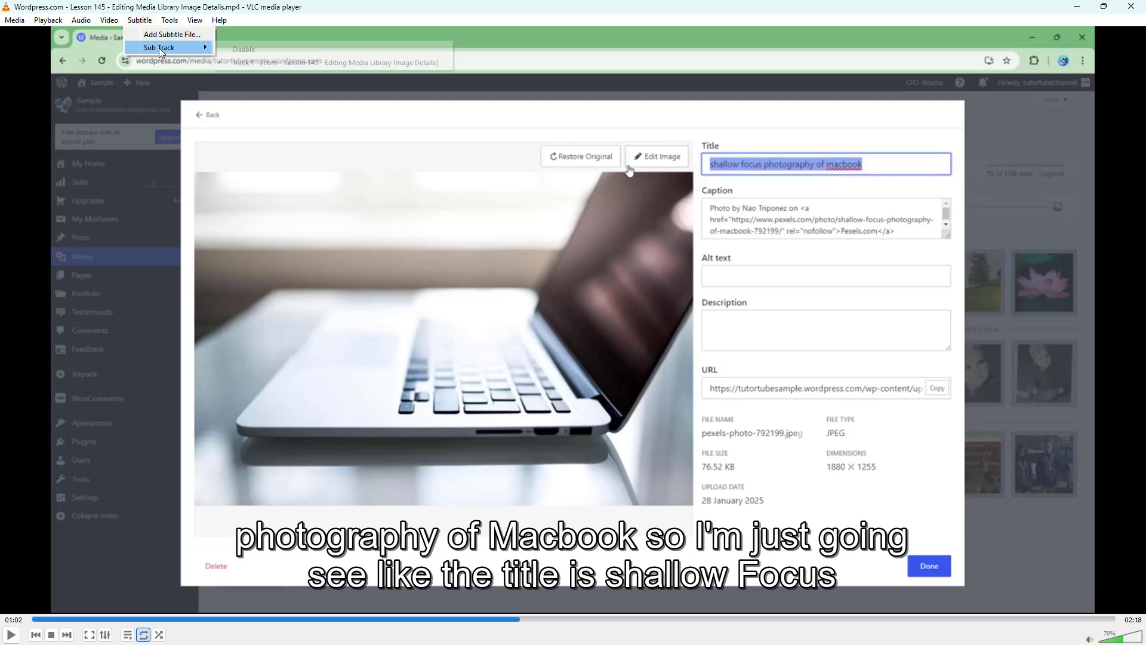
pyautogui.moveTo(241, 55)
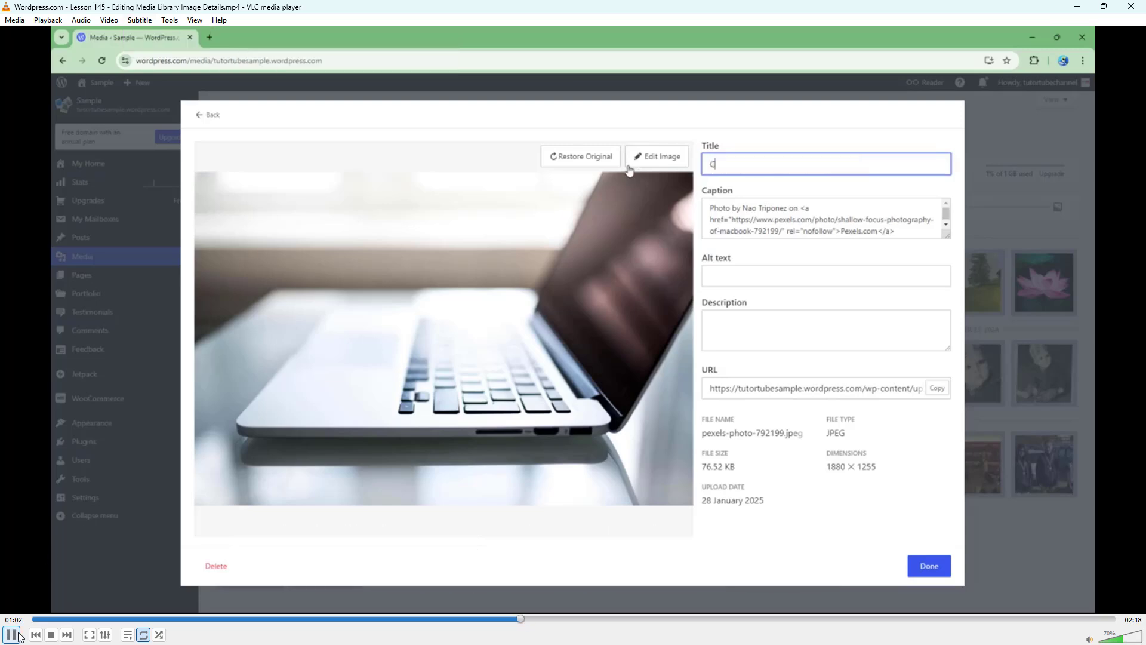
pyautogui.write('Compu')
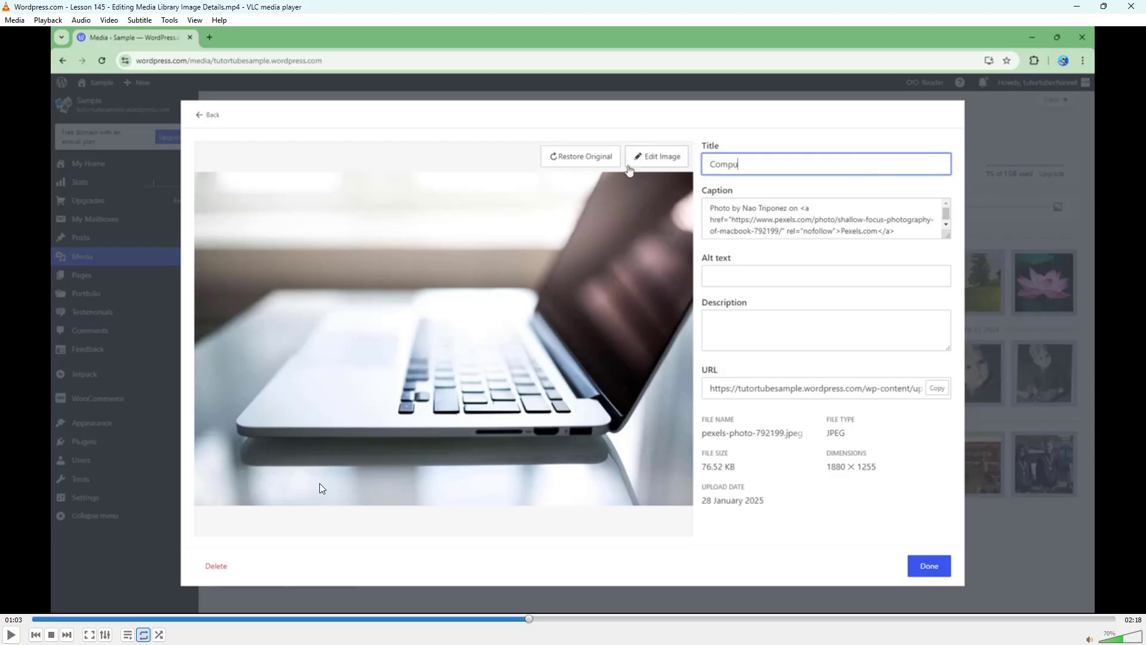
# Add the lesson's matching SRT file from the Desktop as an external subtitle
pyautogui.click(138, 20)
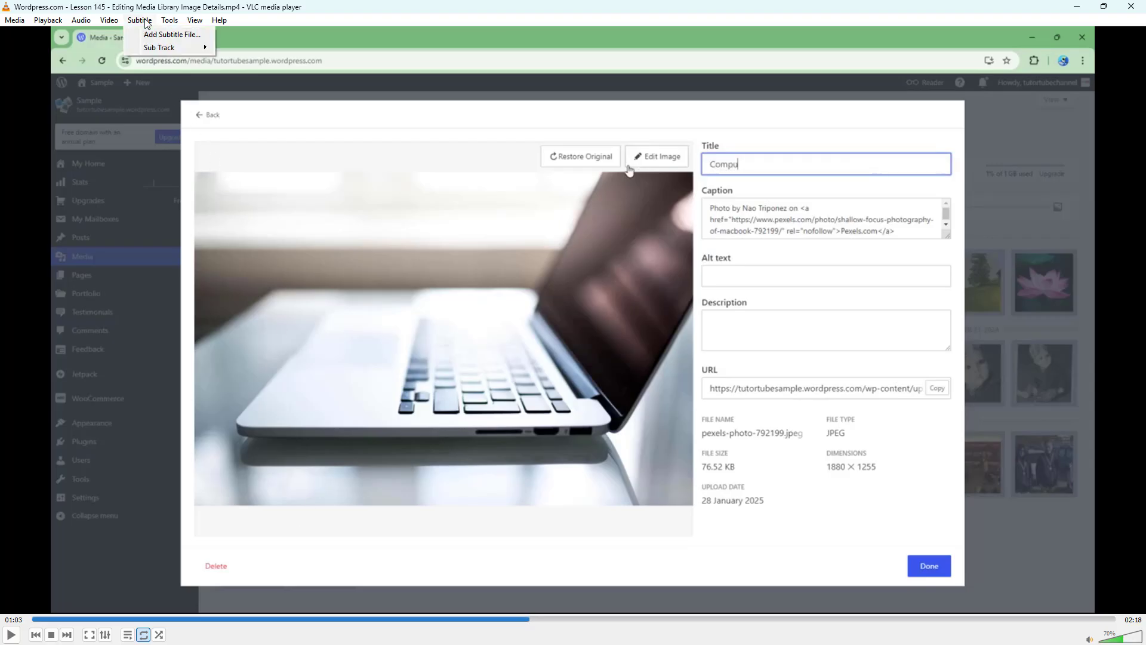
pyautogui.moveTo(169, 34)
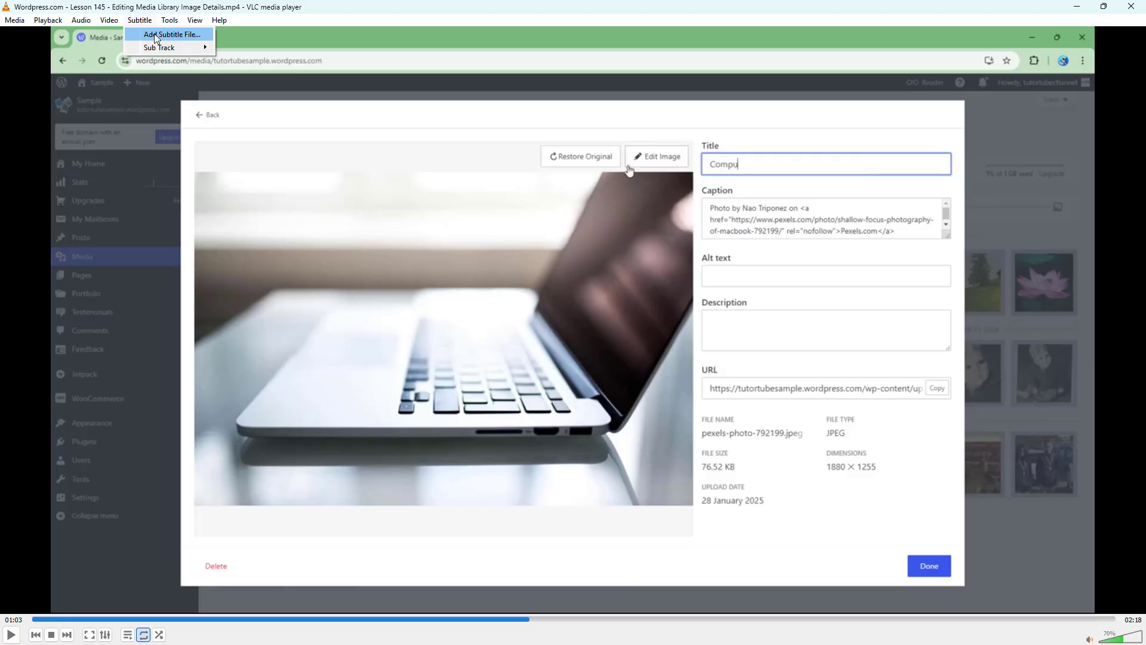
pyautogui.click(170, 35)
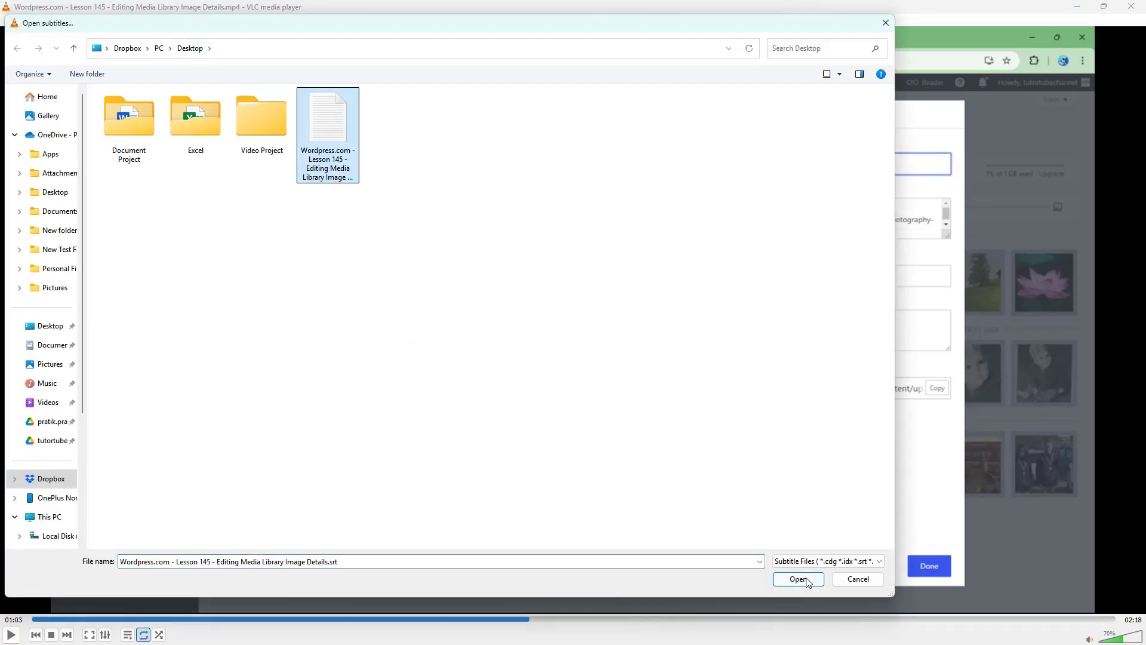
pyautogui.click(797, 579)
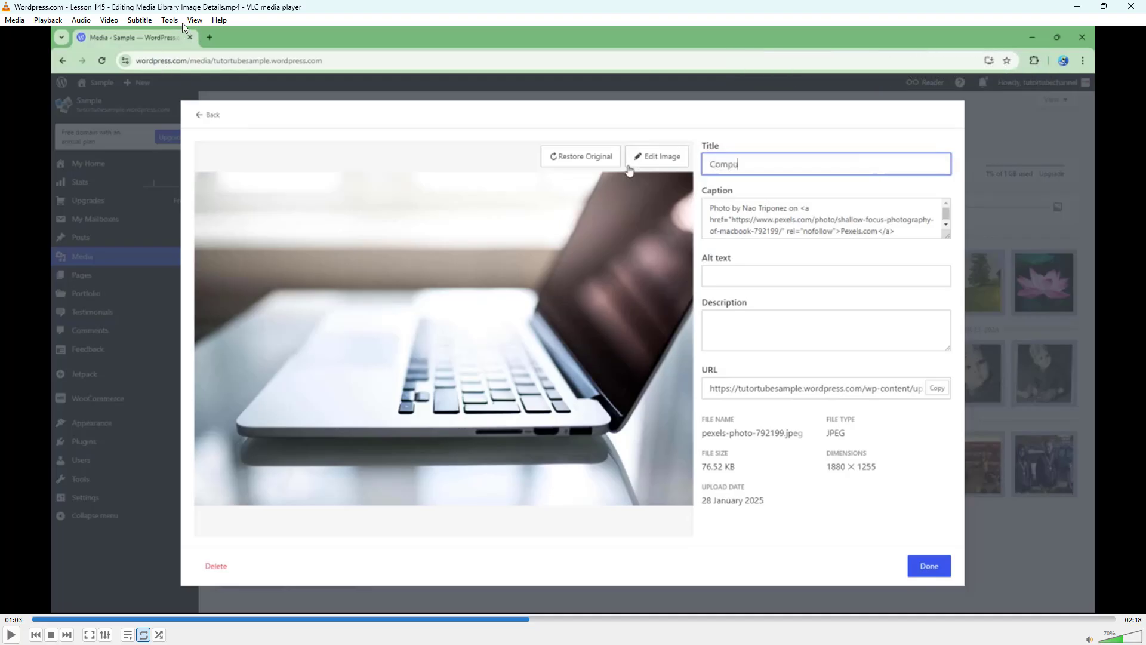
# Resume the lesson video so the loaded subtitles show on screen
pyautogui.click(139, 20)
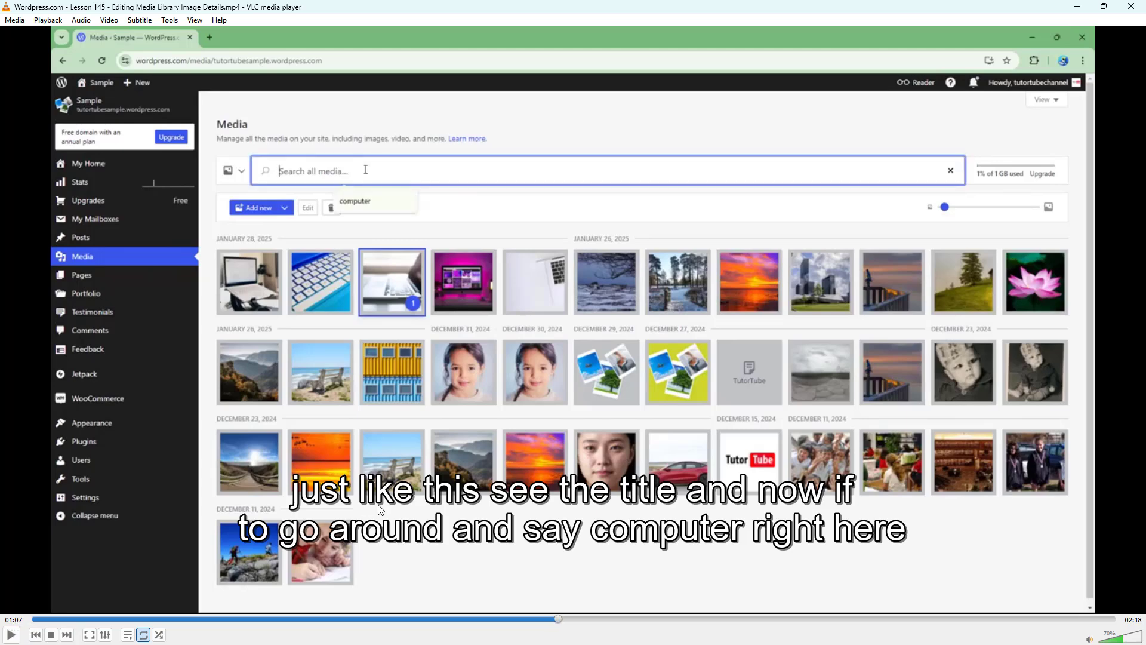
pyautogui.moveTo(795, 336)
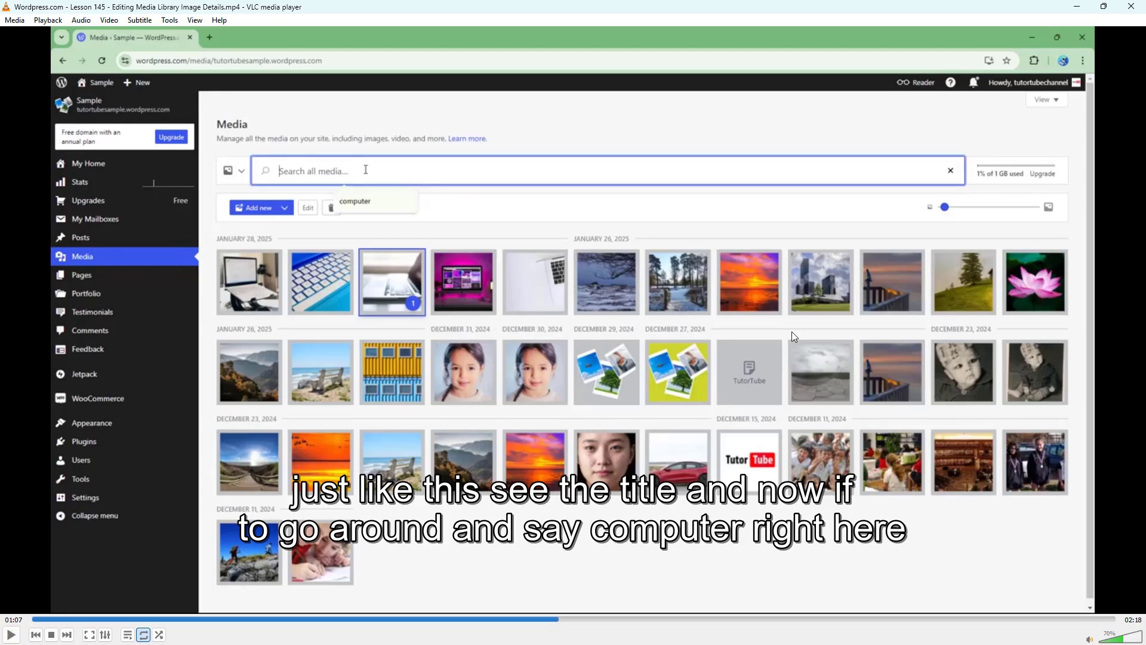
pyautogui.moveTo(829, 340)
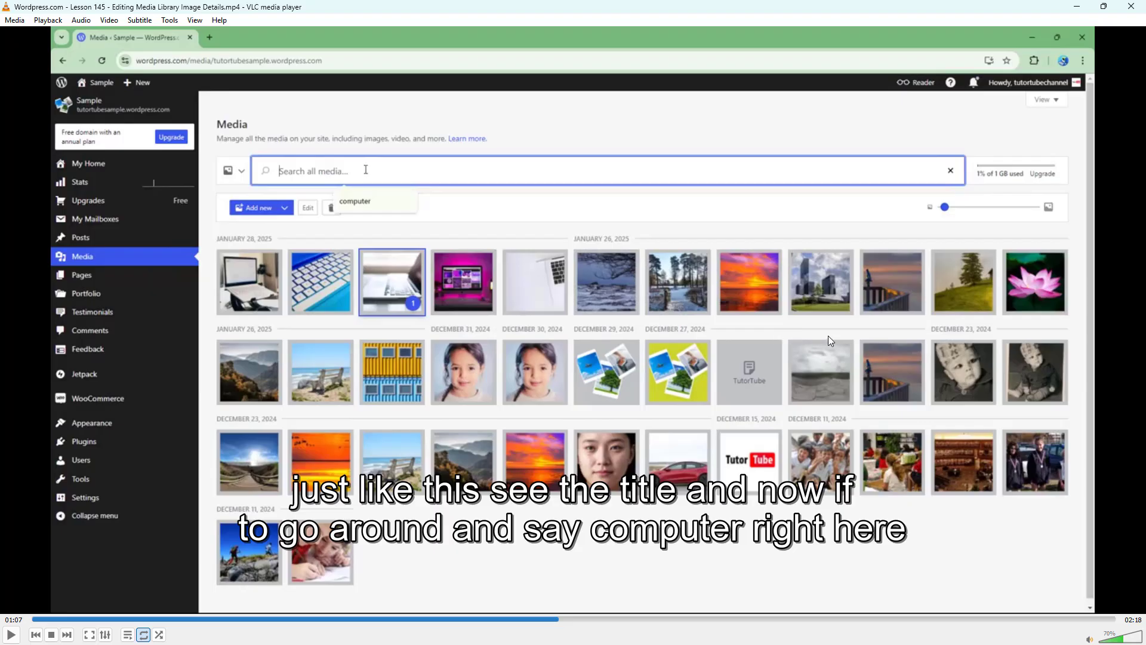
pyautogui.moveTo(817, 318)
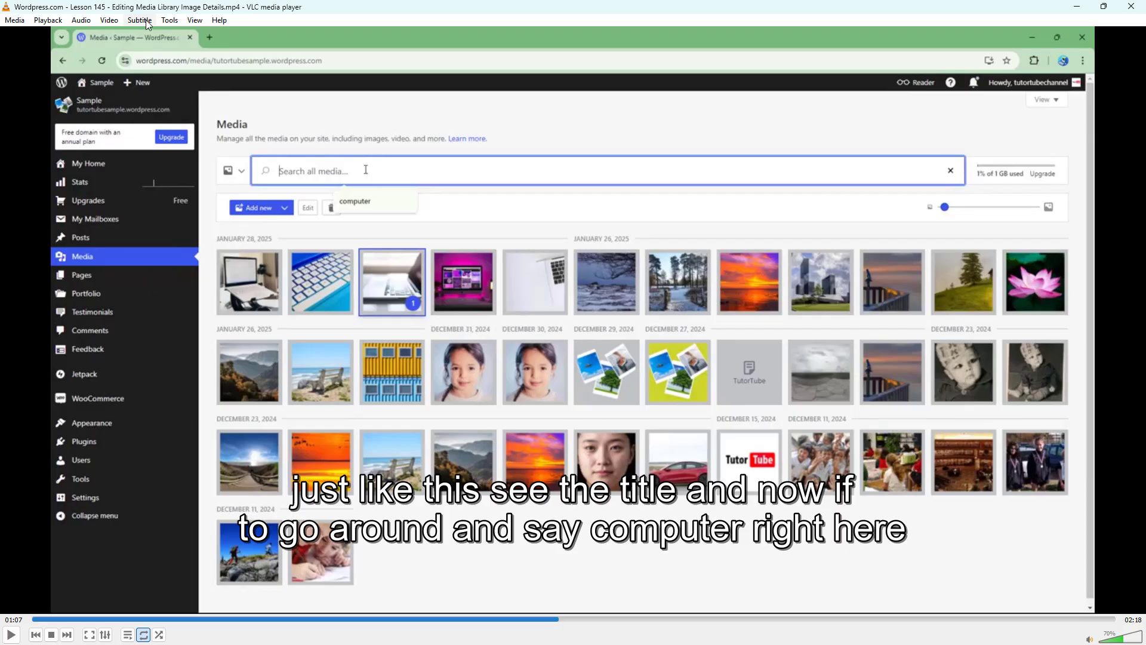
# Raise the subtitle track synchronization delay in Track Synchronization and resume playback
pyautogui.click(168, 20)
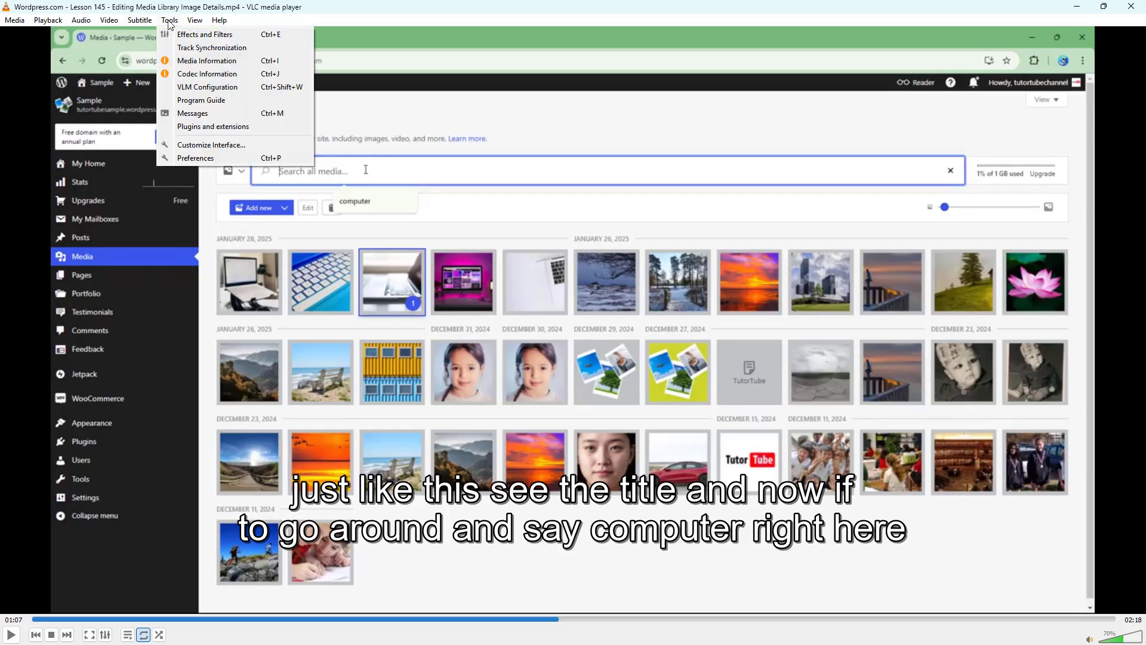
pyautogui.click(212, 48)
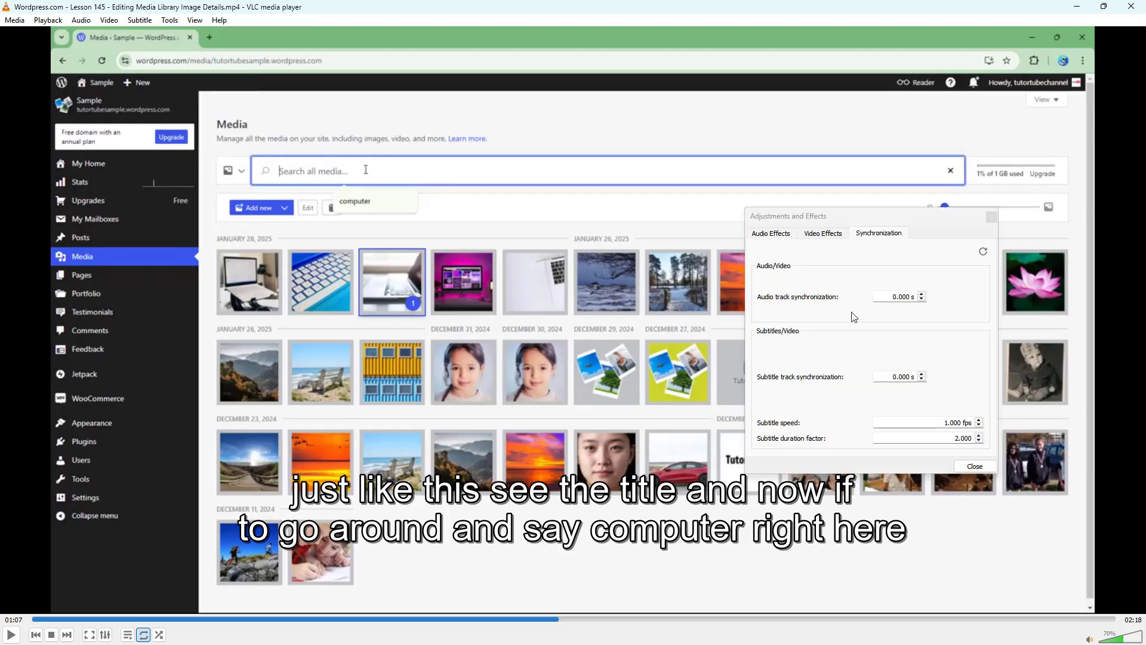
pyautogui.moveTo(782, 354)
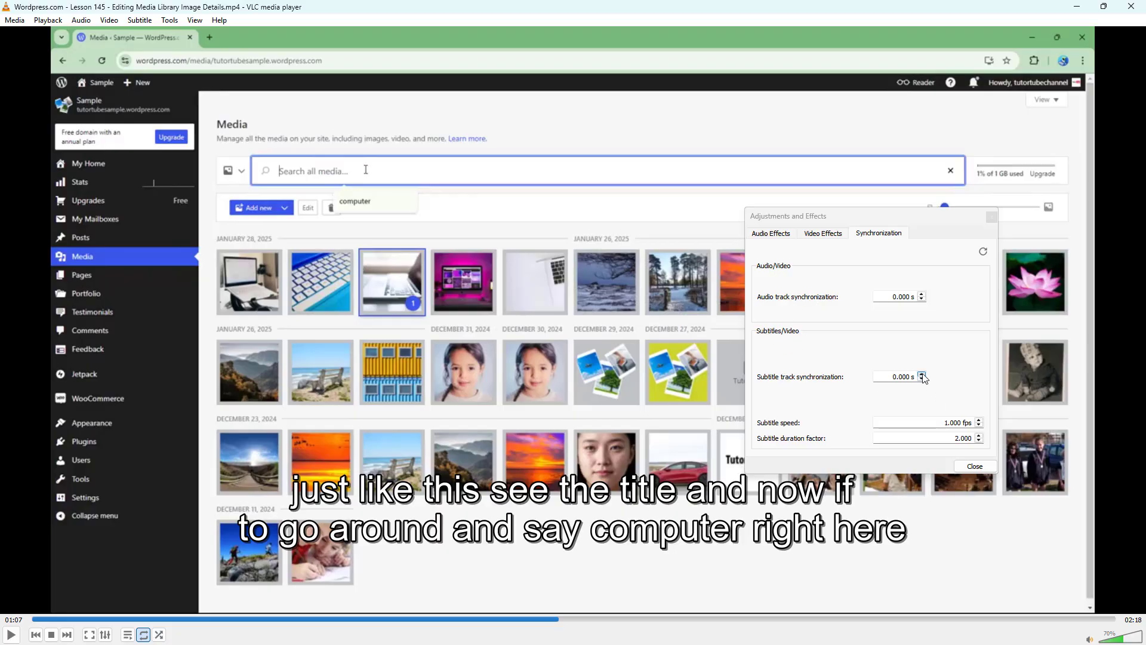
pyautogui.click(922, 373)
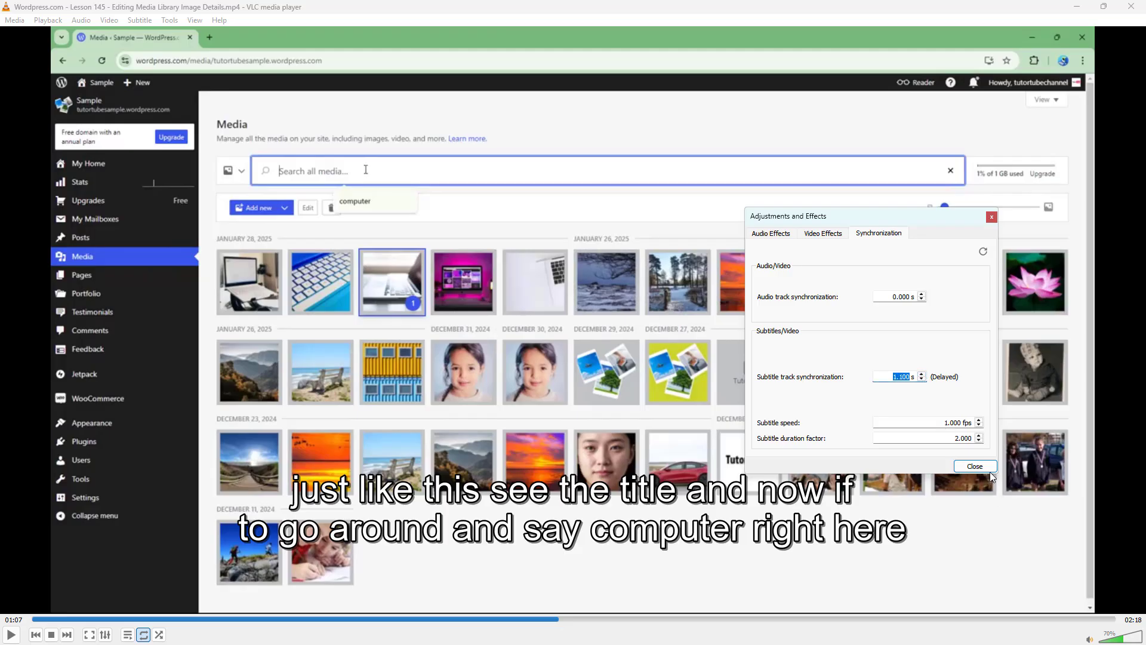
pyautogui.click(976, 467)
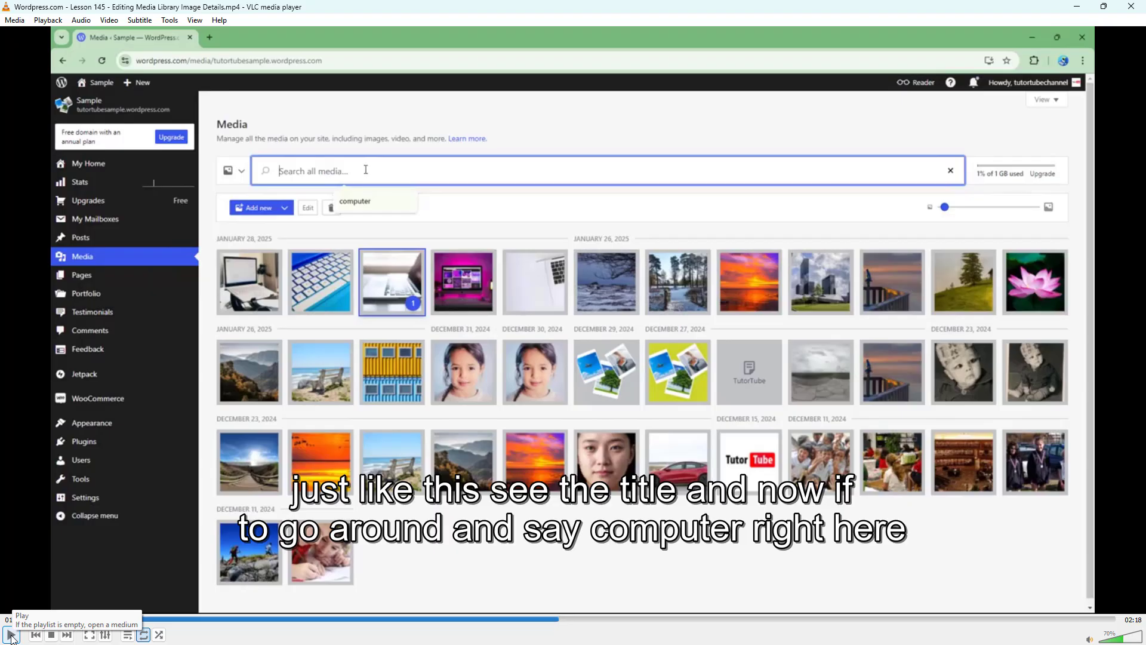
pyautogui.click(10, 634)
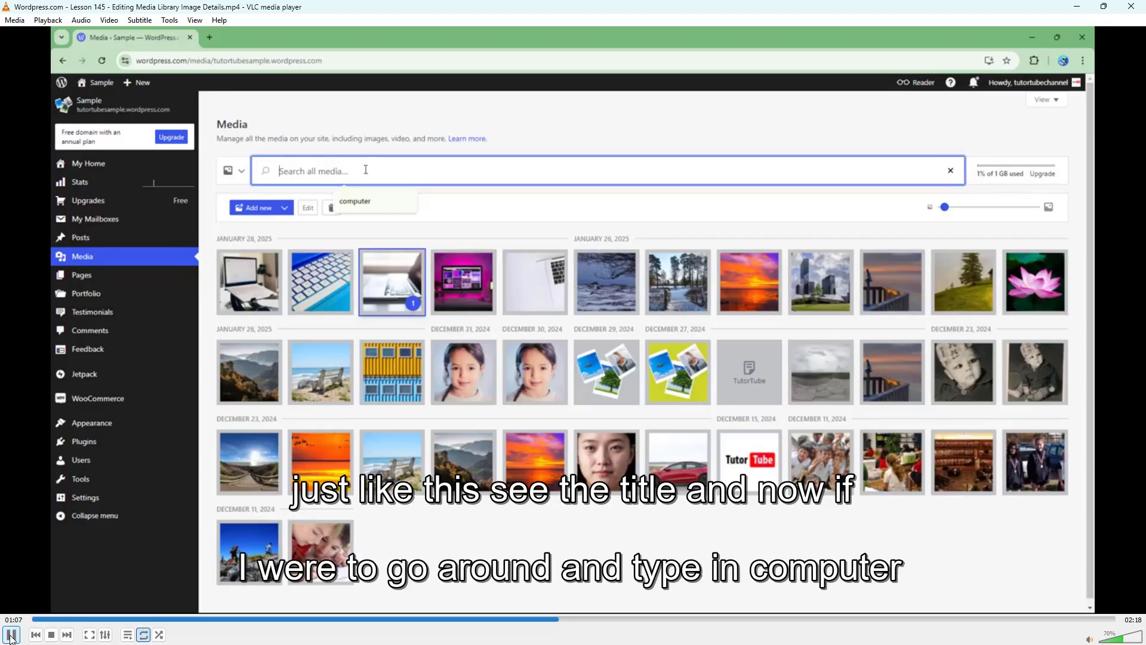
pyautogui.write('computer')
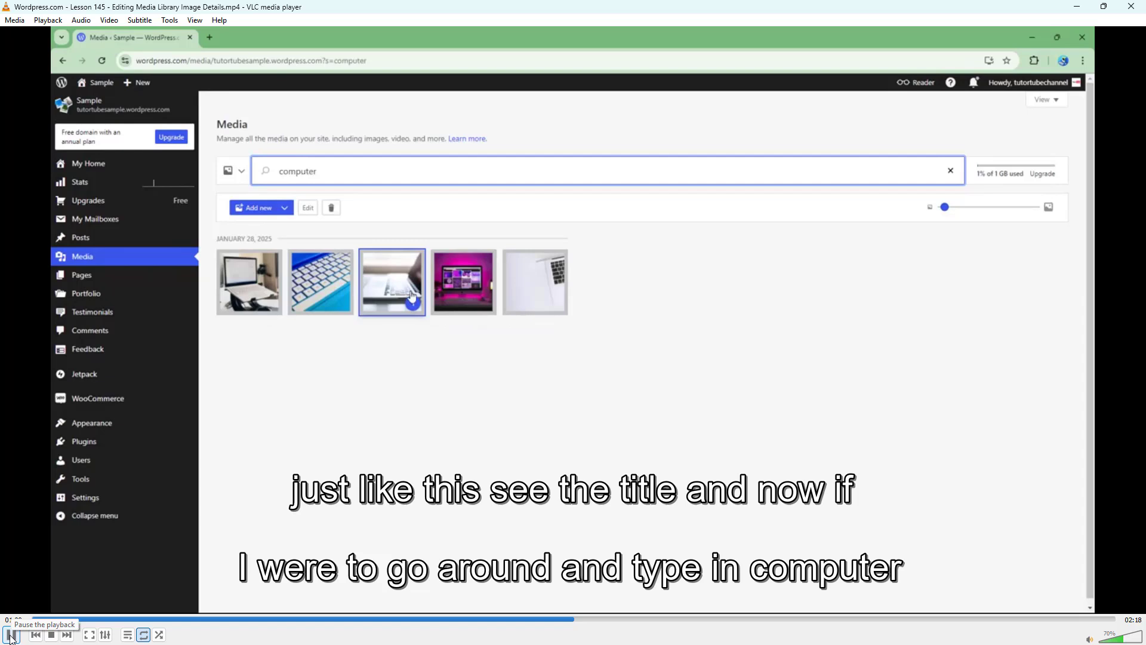